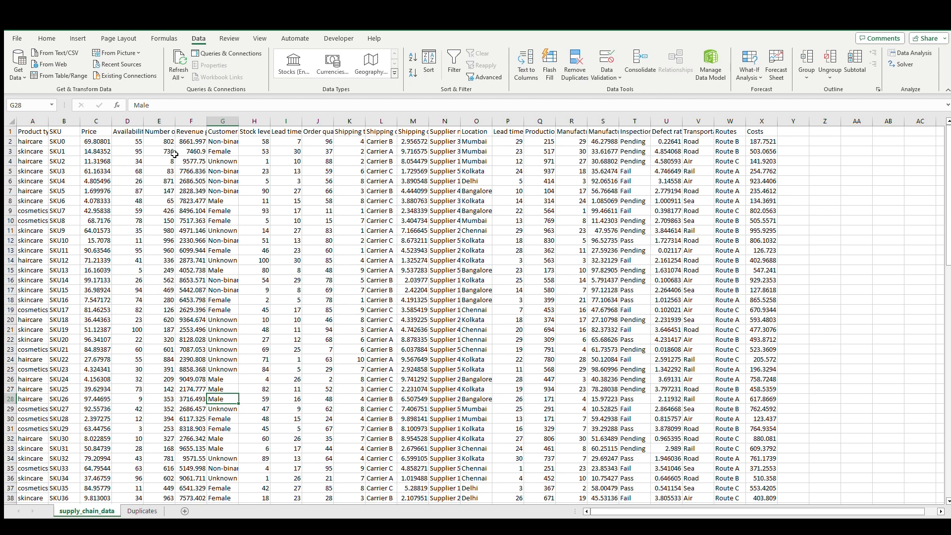
Review the Product type and Revenue generated headings, then switch to the Duplicates sheet.
left_click(32, 131)
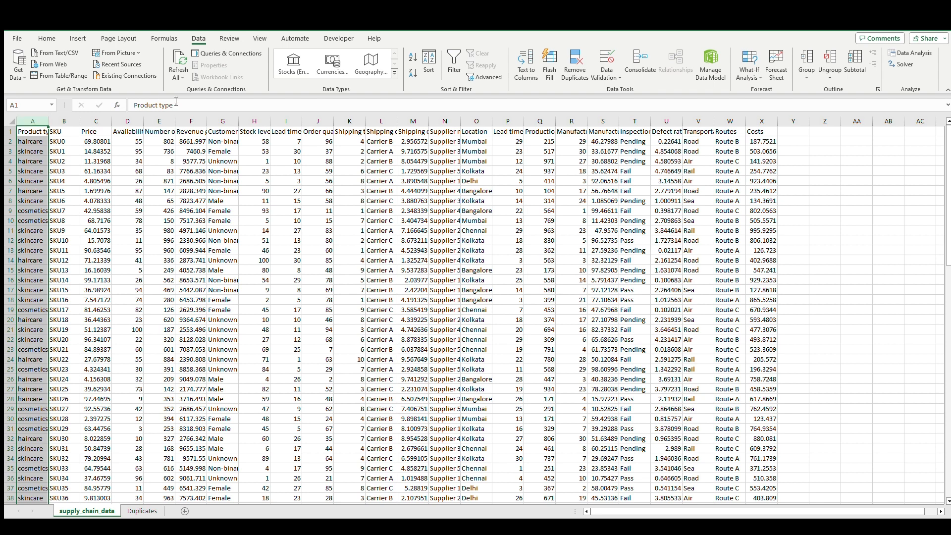
left_click(190, 132)
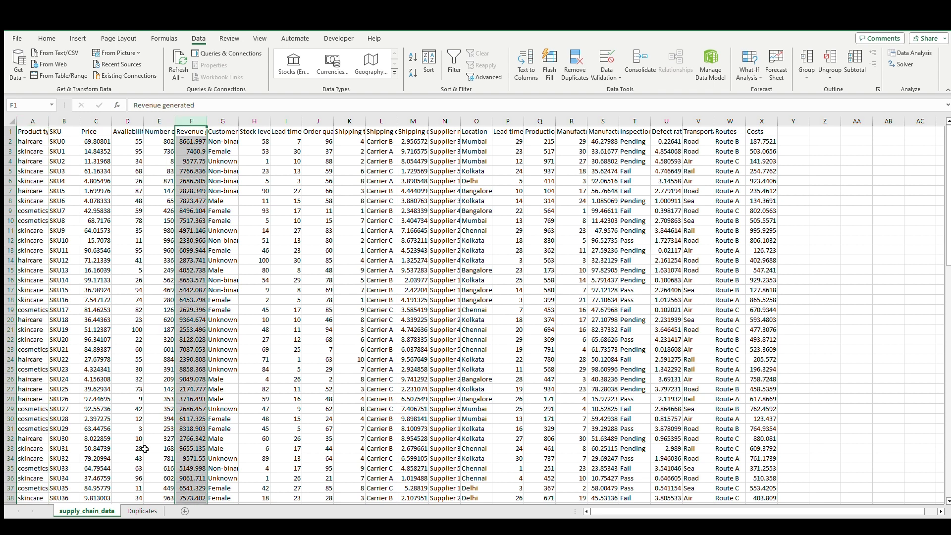
left_click(142, 510)
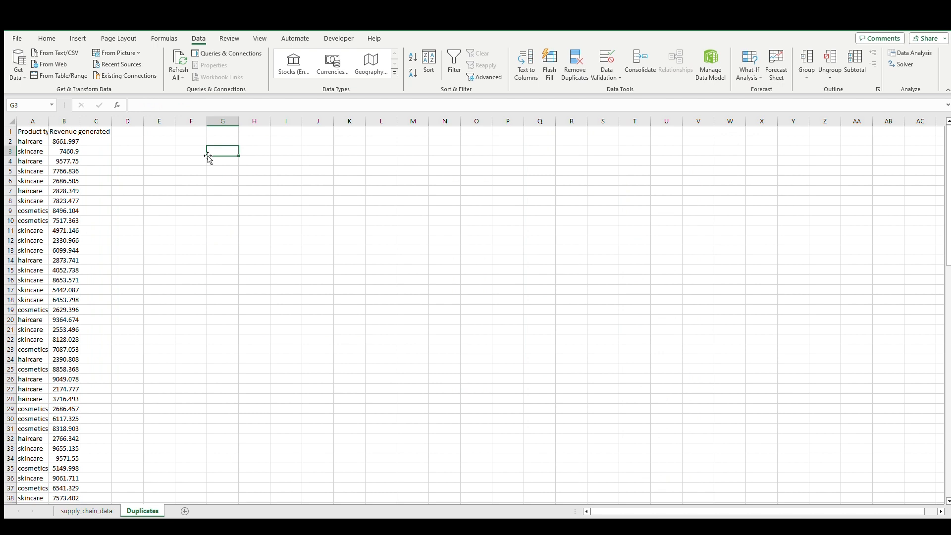
mouse_move(33, 115)
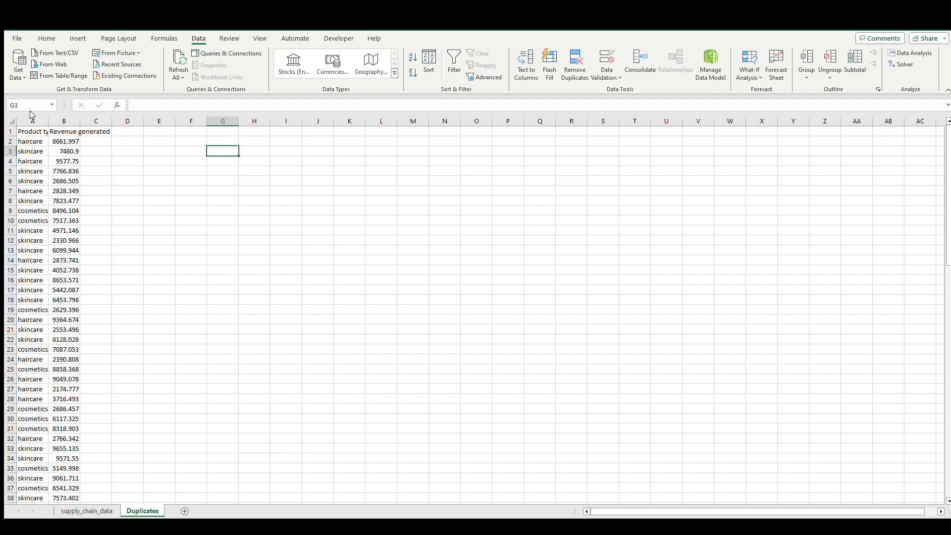
Select the Product type and Revenue generated columns on the Duplicates sheet.
left_click(31, 121)
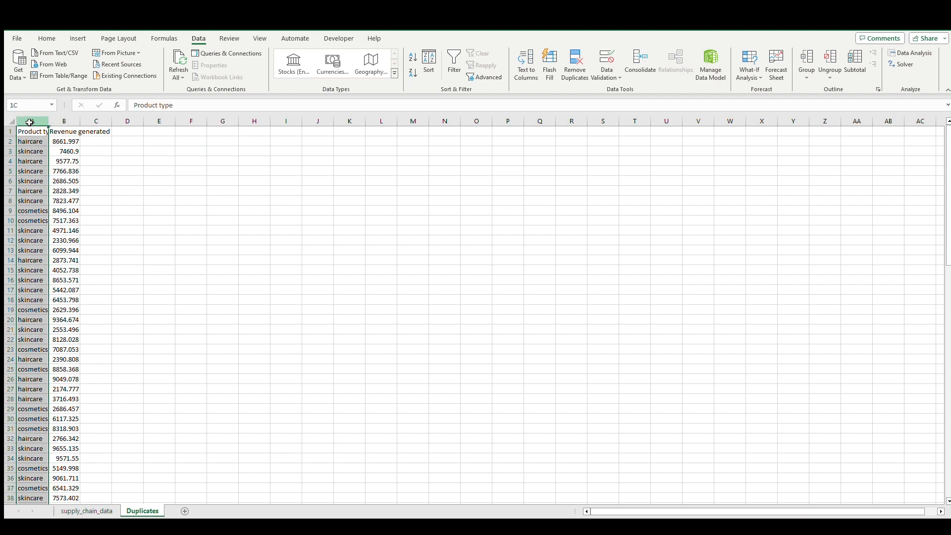
left_click(32, 131)
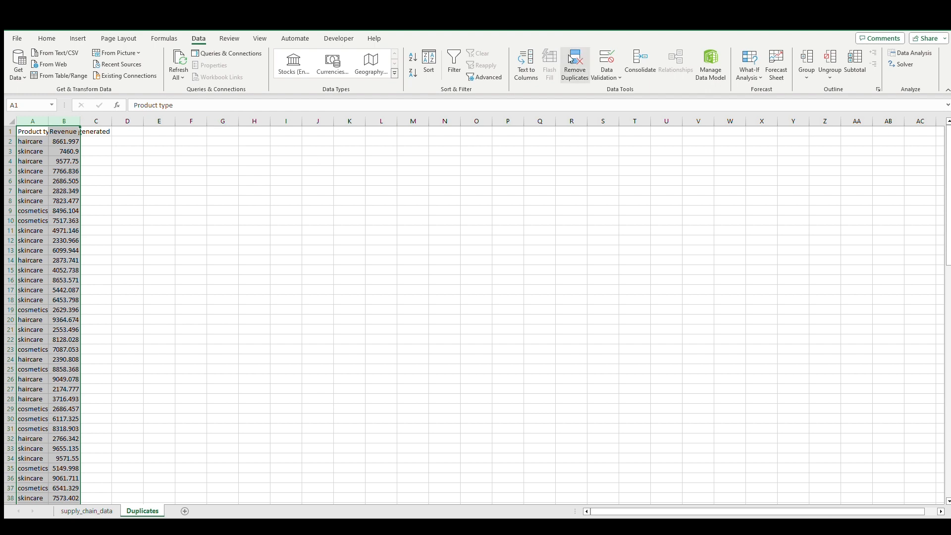
left_click(33, 141)
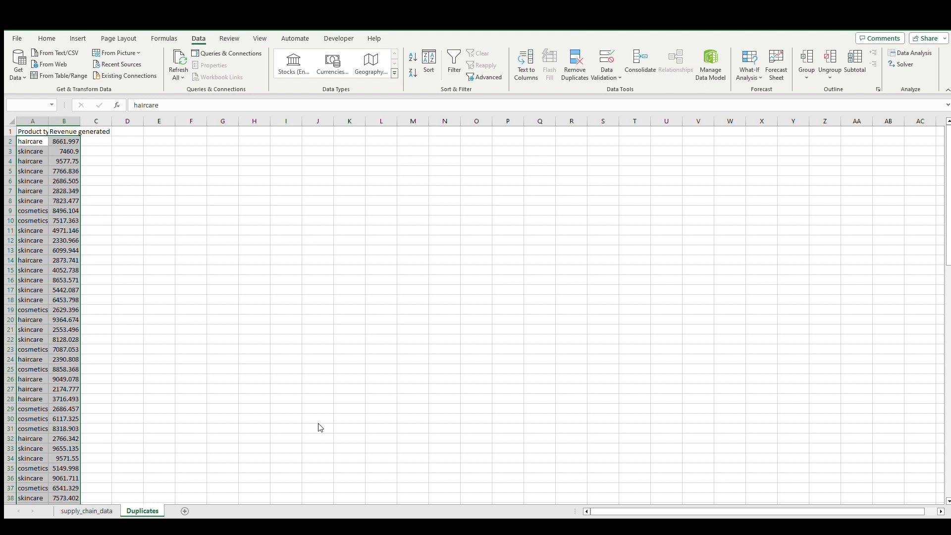
mouse_move(457, 361)
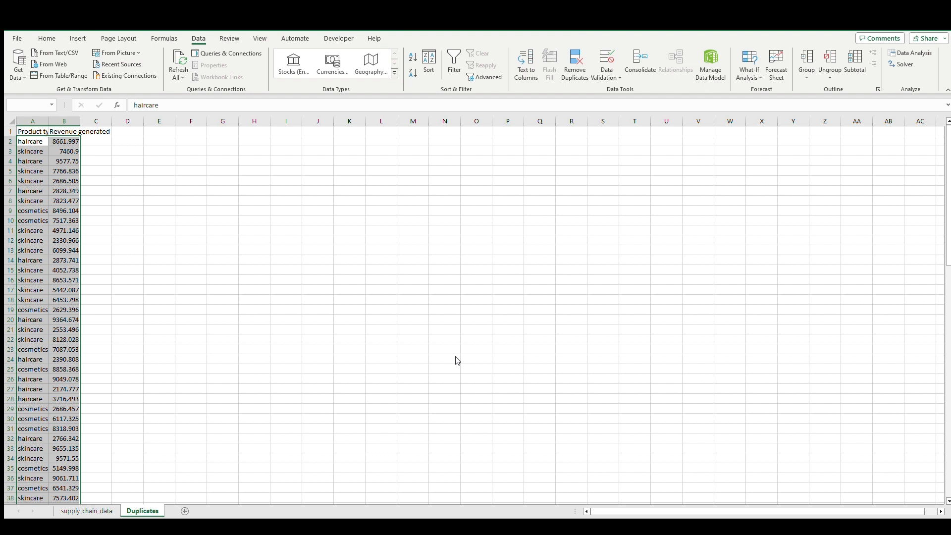
mouse_move(497, 311)
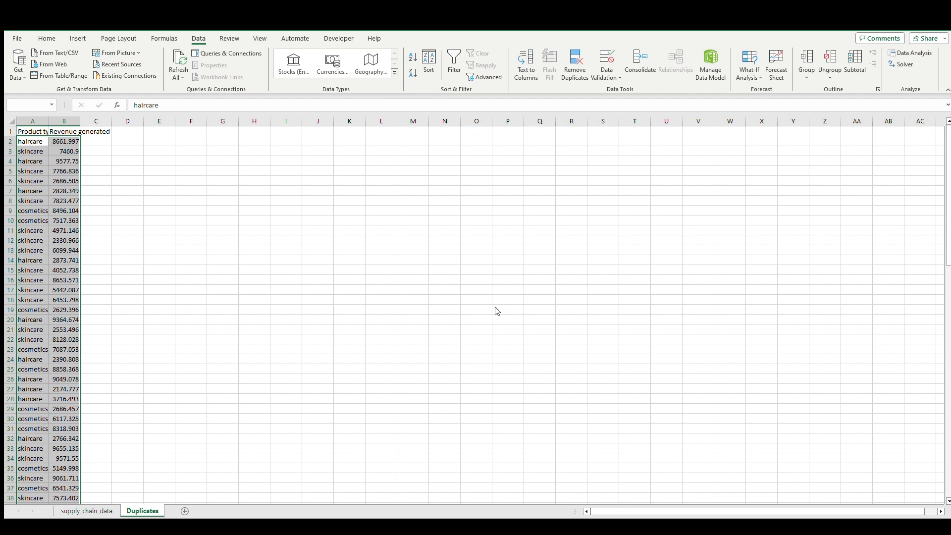
left_click(33, 131)
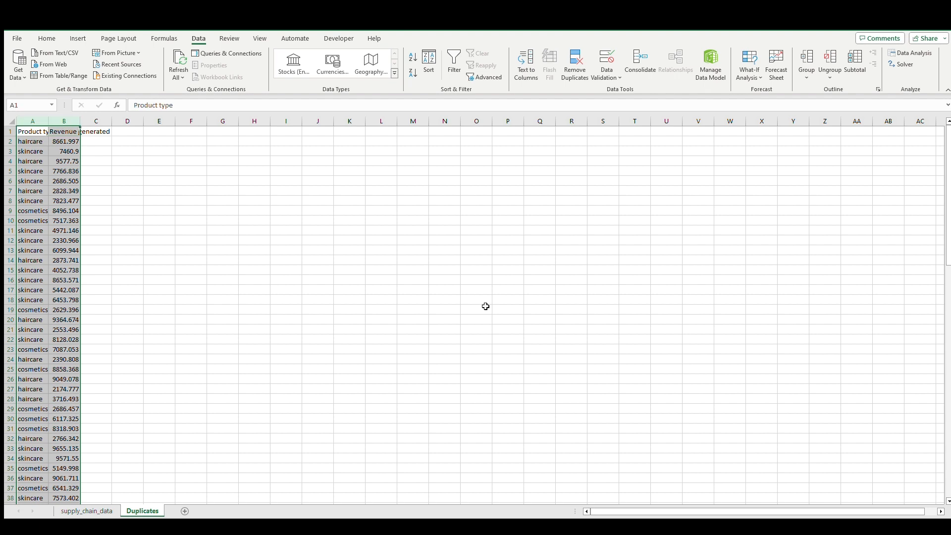
mouse_move(144, 279)
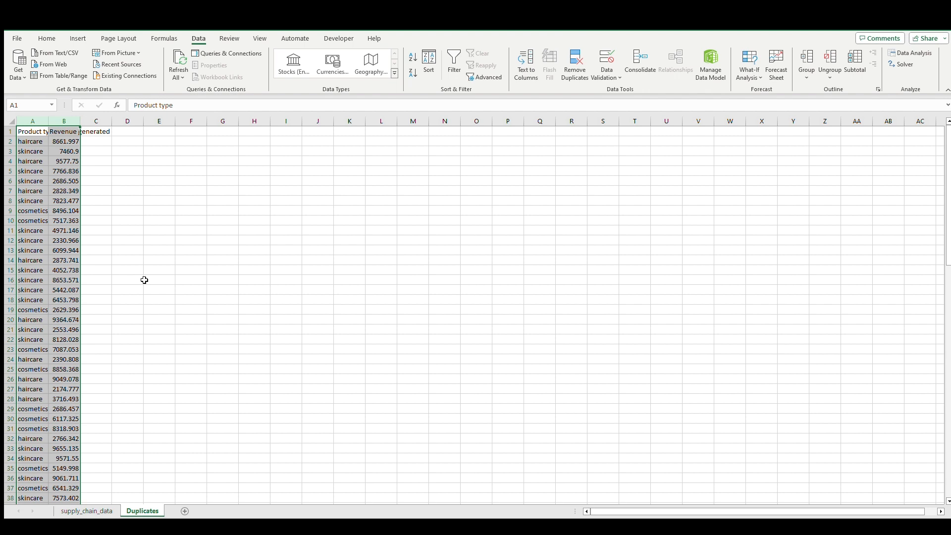
mouse_move(105, 478)
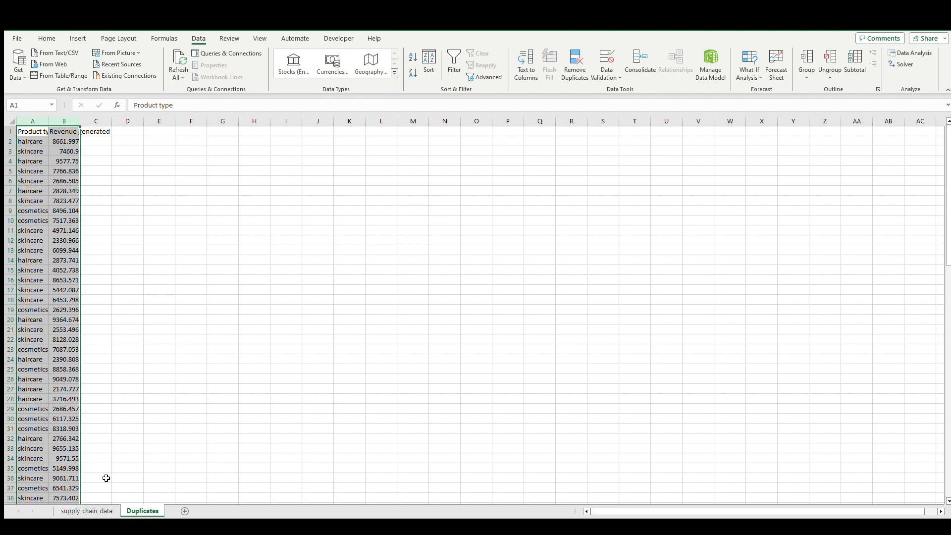
Select the supply chain data range from Product type and start a PivotTable on a new worksheet.
left_click(86, 510)
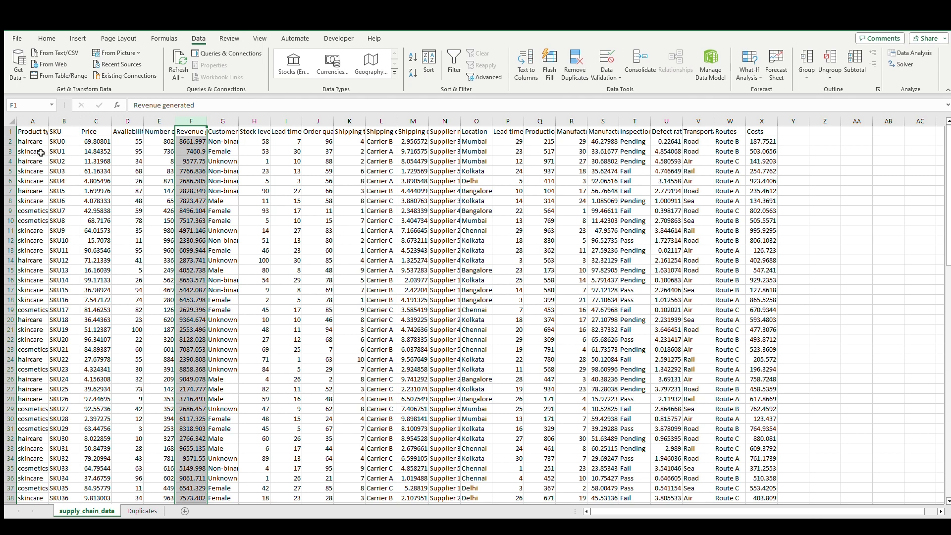
left_click(32, 132)
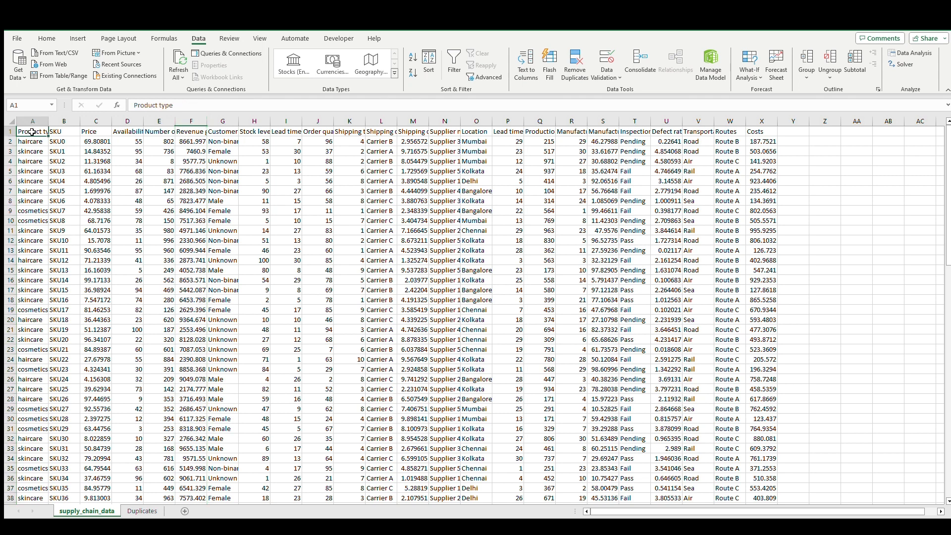
scroll("down", 3)
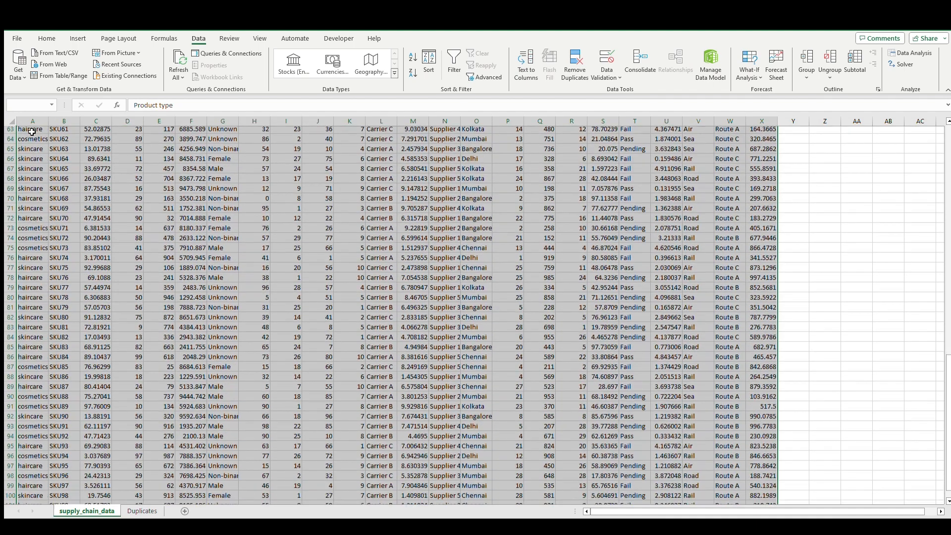
scroll("down", 3)
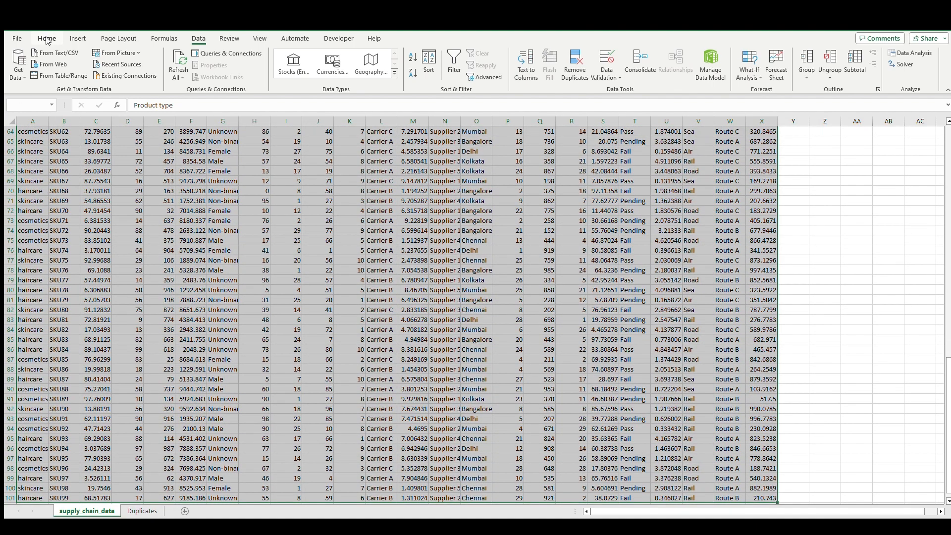
left_click(77, 38)
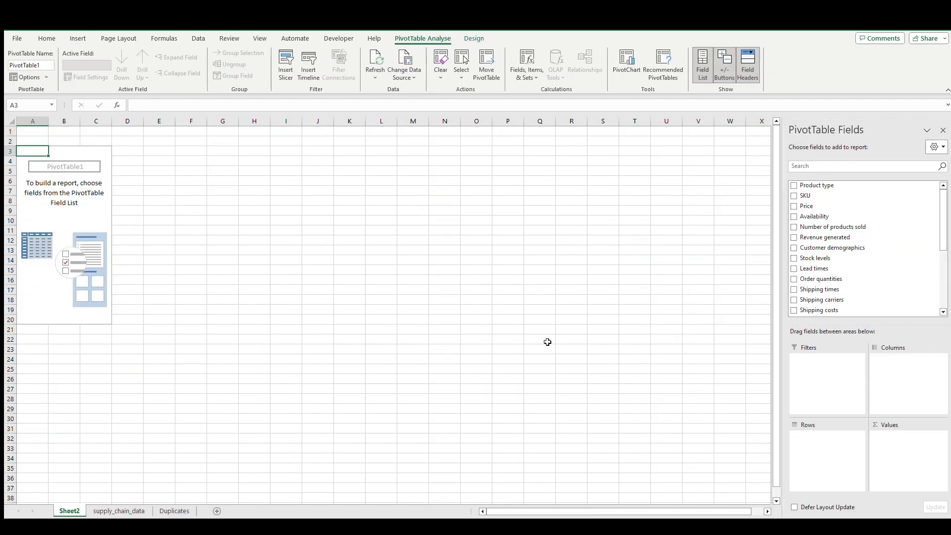
mouse_move(716, 222)
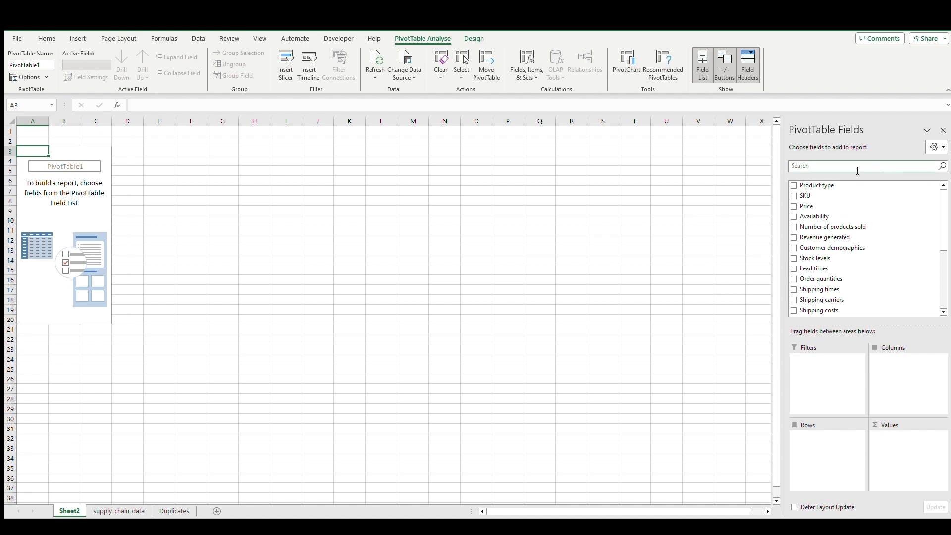
left_click(855, 165)
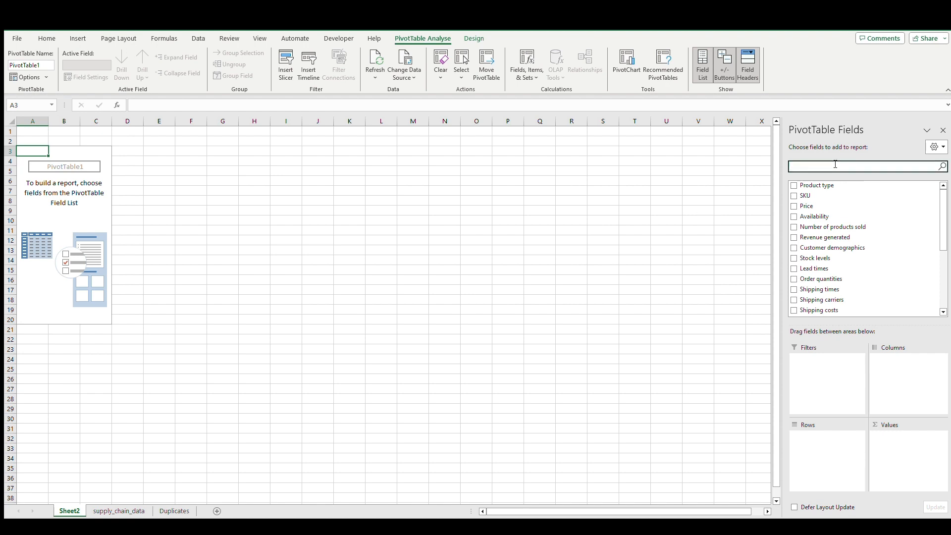
mouse_move(821, 376)
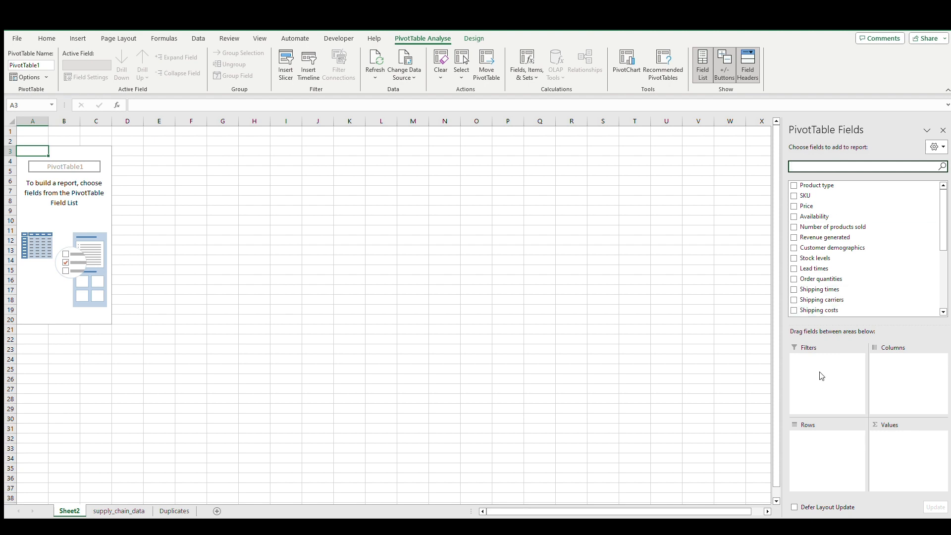
mouse_move(828, 421)
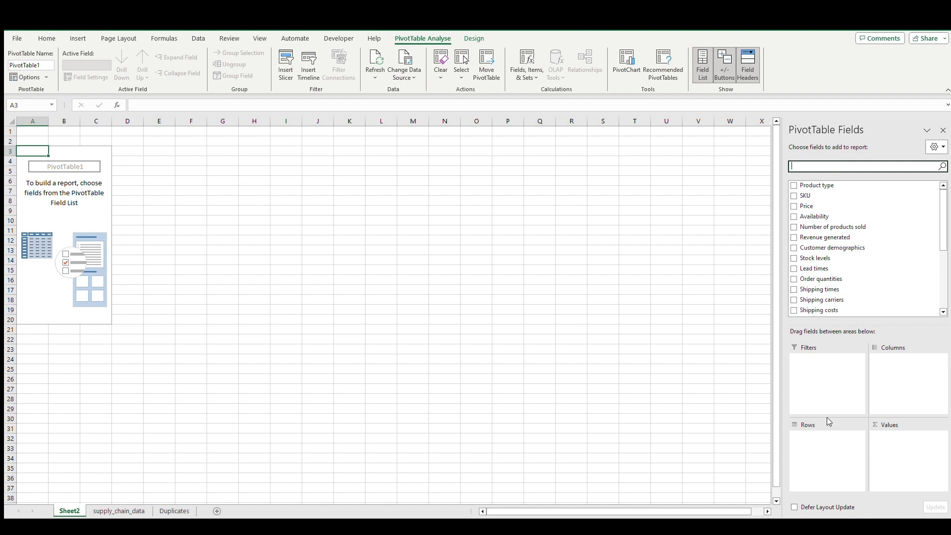
mouse_move(869, 481)
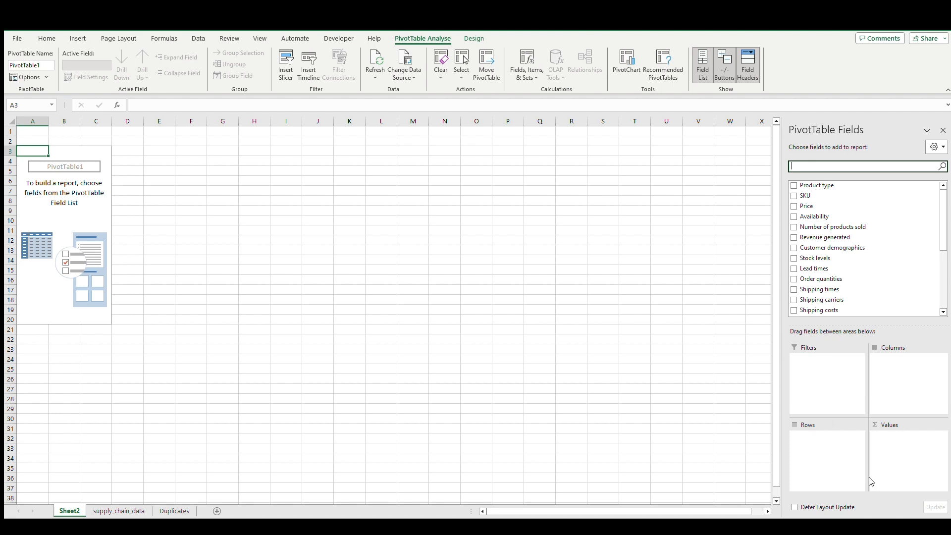
mouse_move(814, 465)
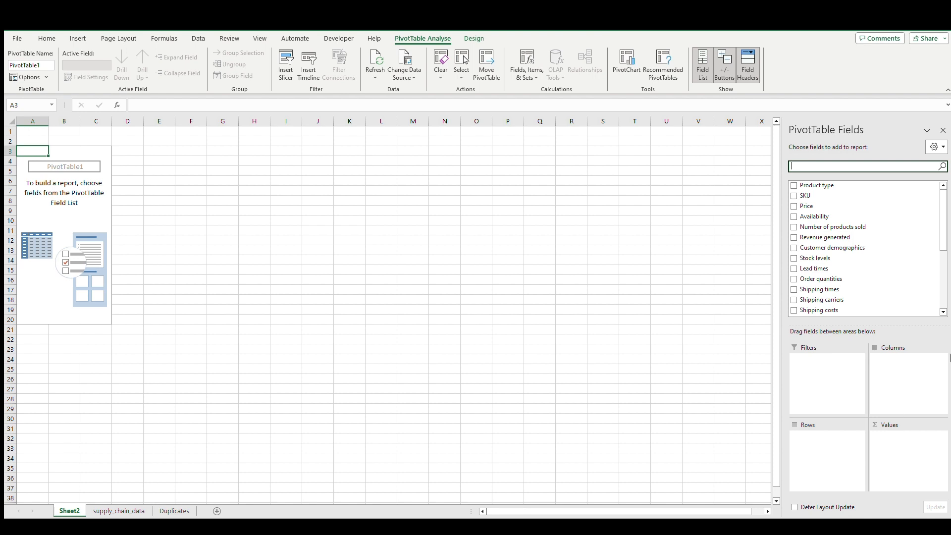
mouse_move(893, 389)
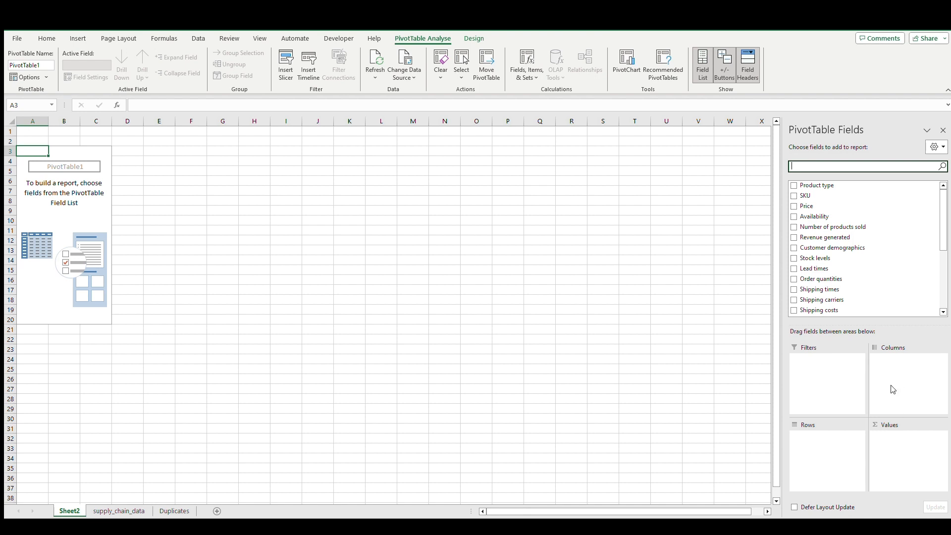
mouse_move(810, 392)
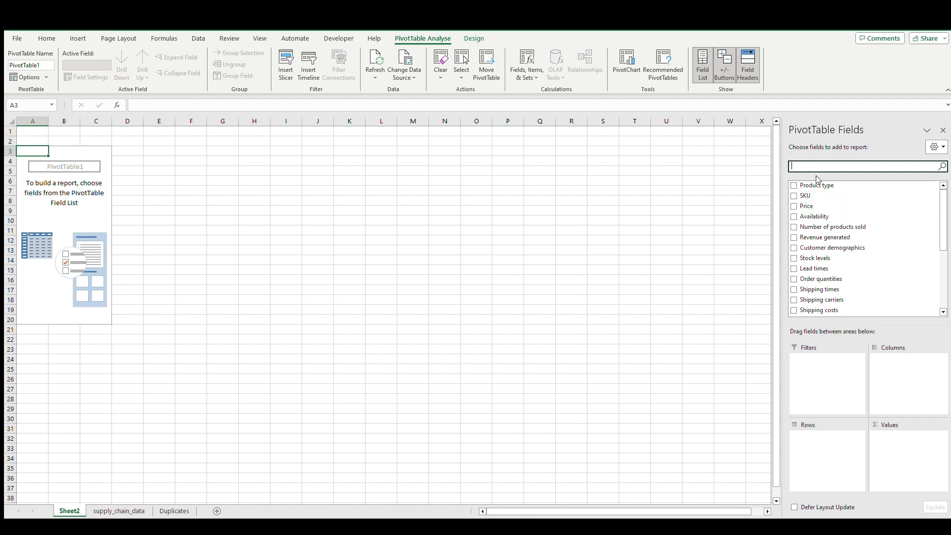
Add Product type as rows and summed Revenue generated as values, finding it via search 'reve'.
left_click(794, 184)
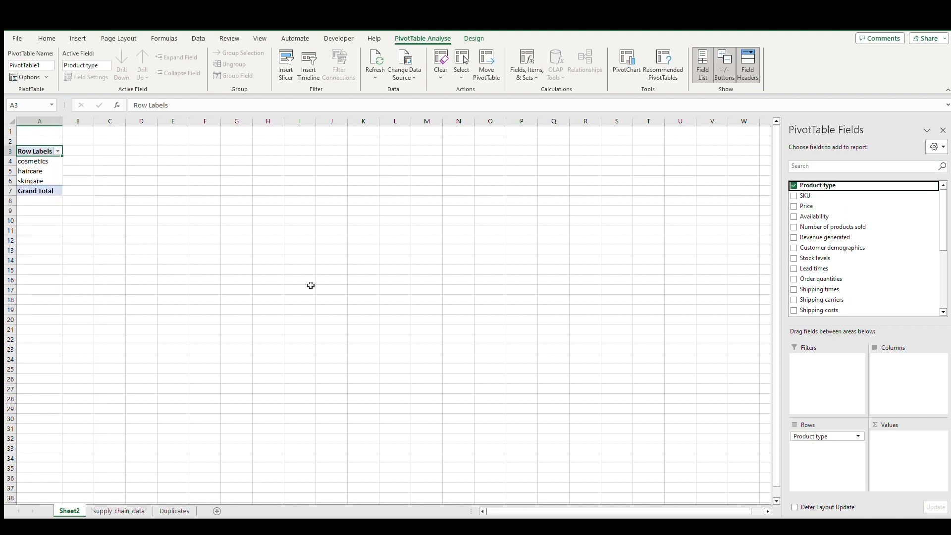
mouse_move(40, 137)
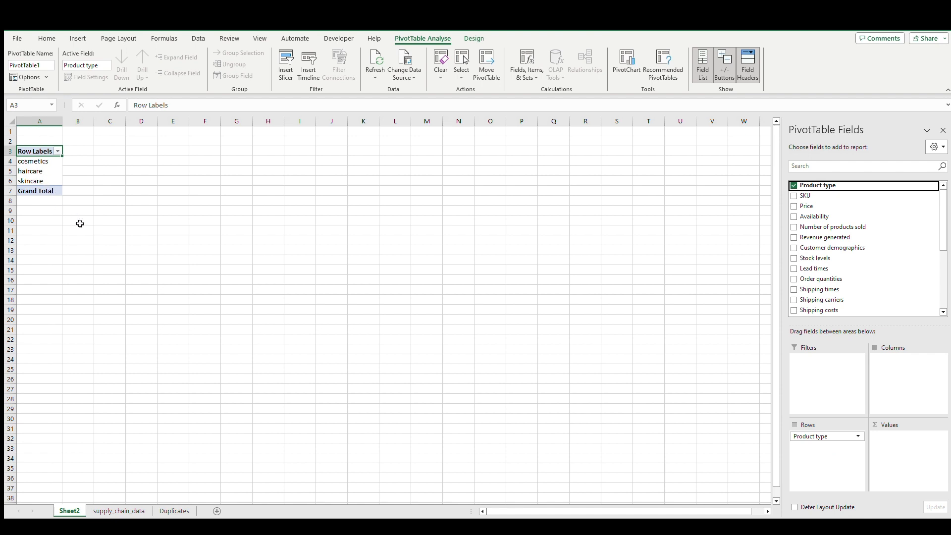
mouse_move(838, 195)
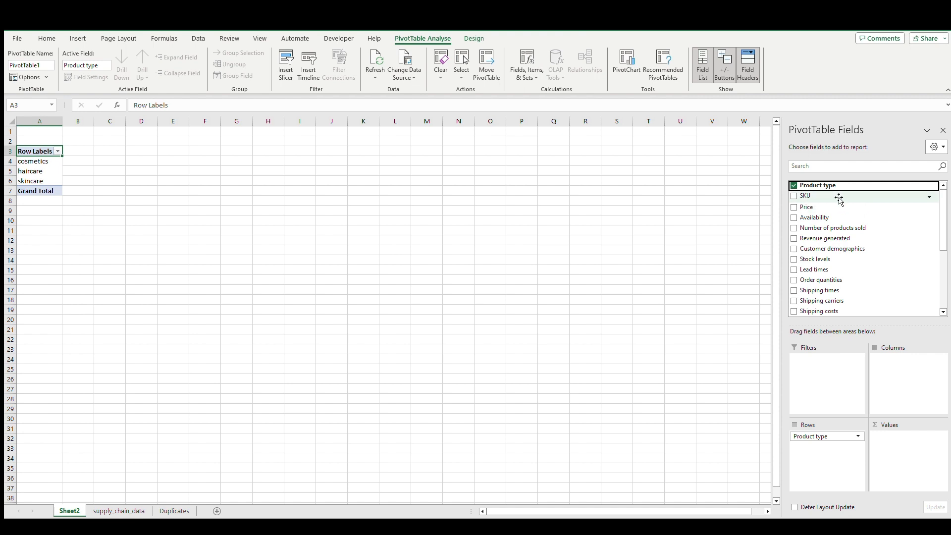
left_click(849, 165)
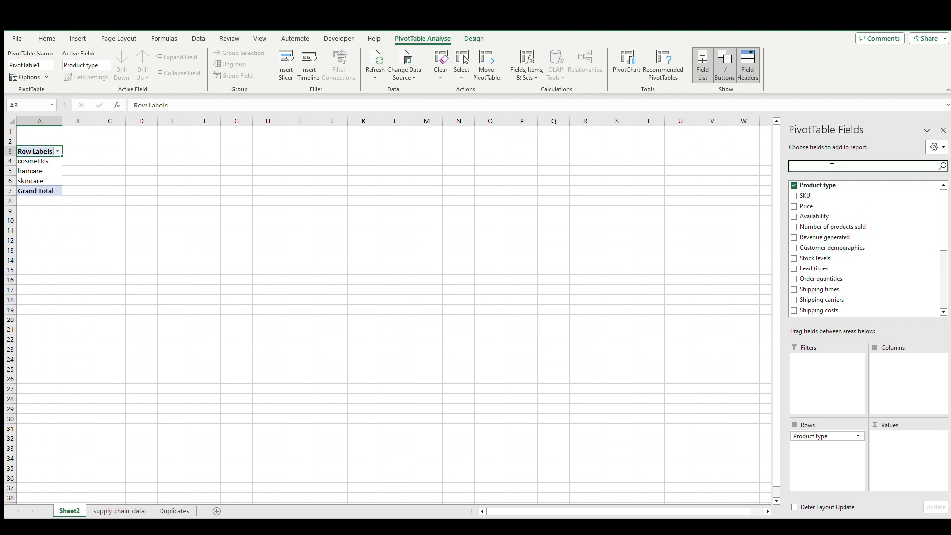
type("reve")
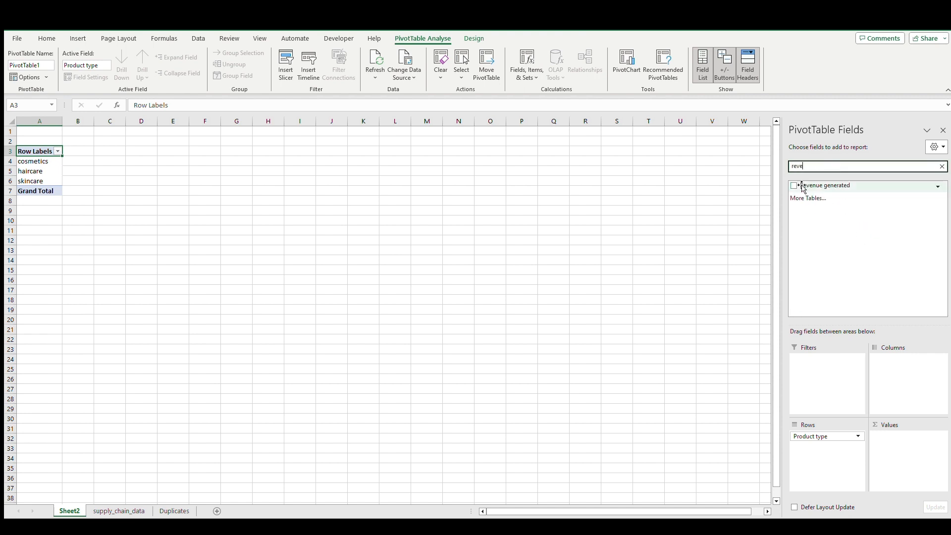
left_click(794, 185)
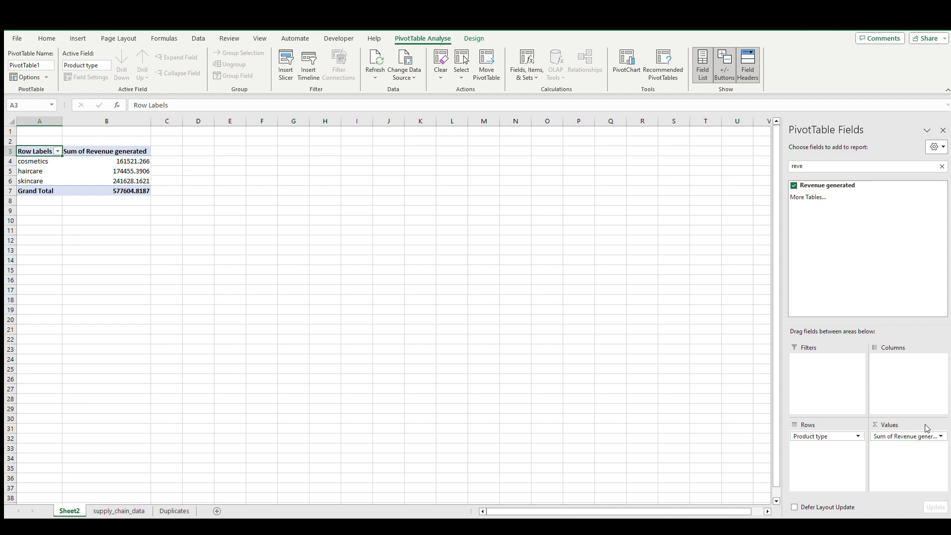
mouse_move(259, 390)
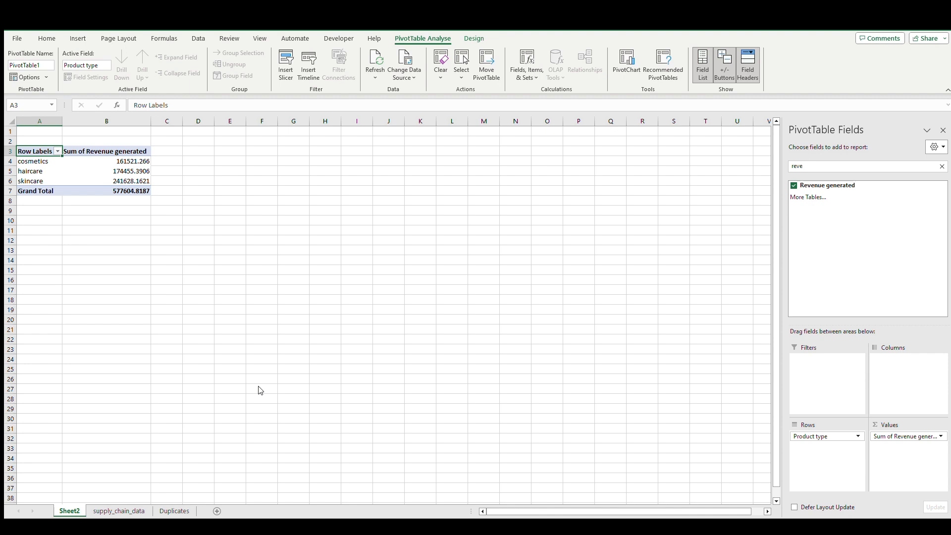
mouse_move(270, 367)
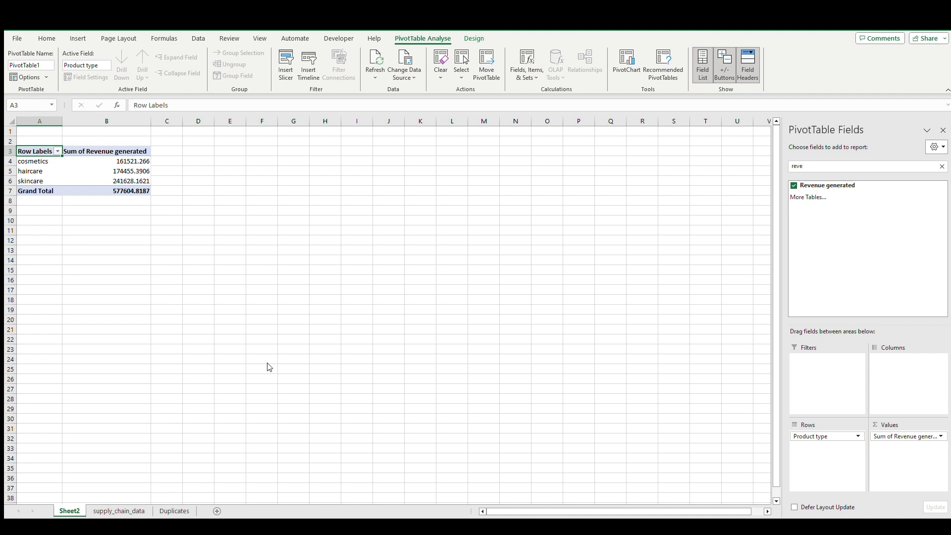
mouse_move(281, 336)
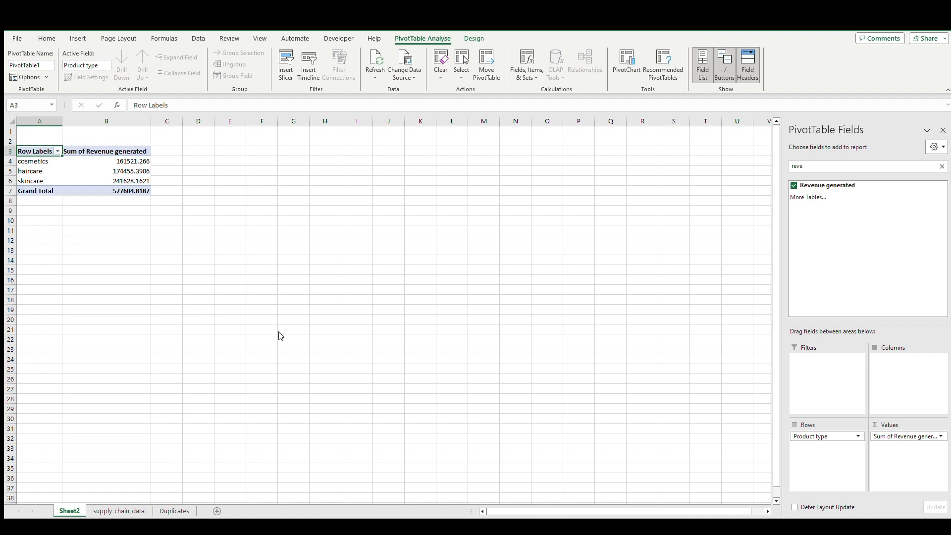
mouse_move(273, 371)
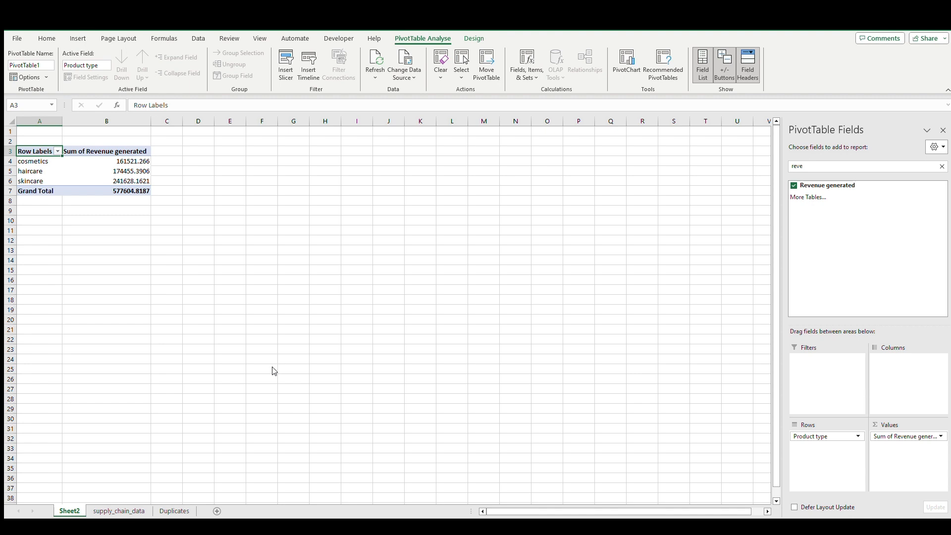
mouse_move(261, 362)
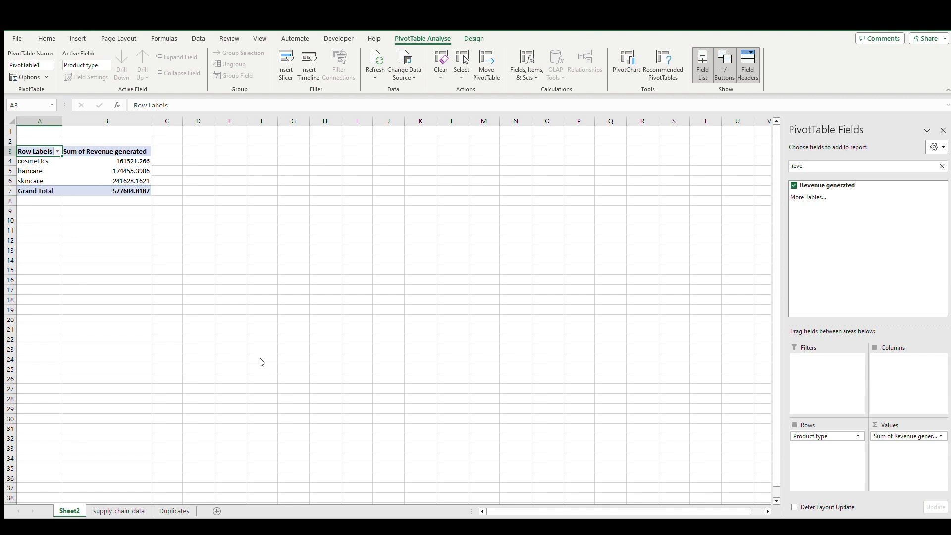
mouse_move(347, 441)
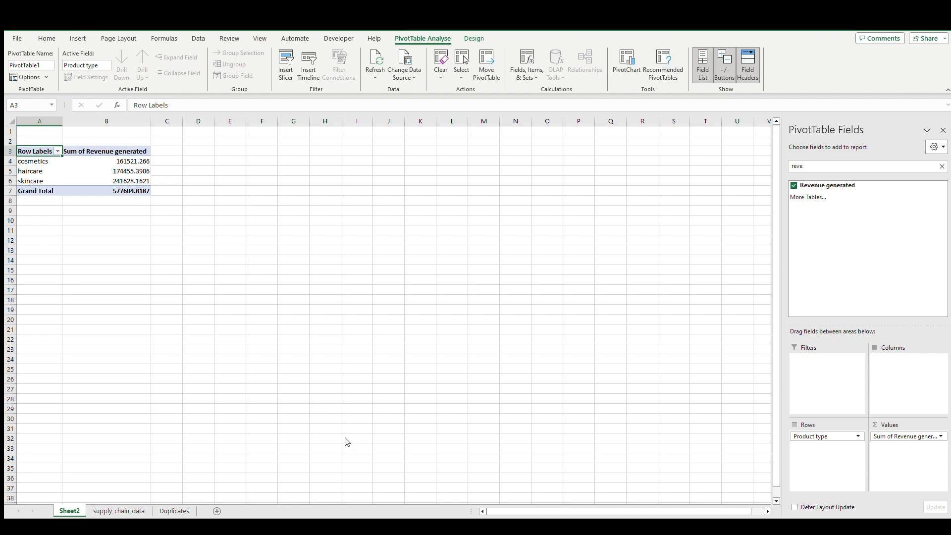
mouse_move(838, 436)
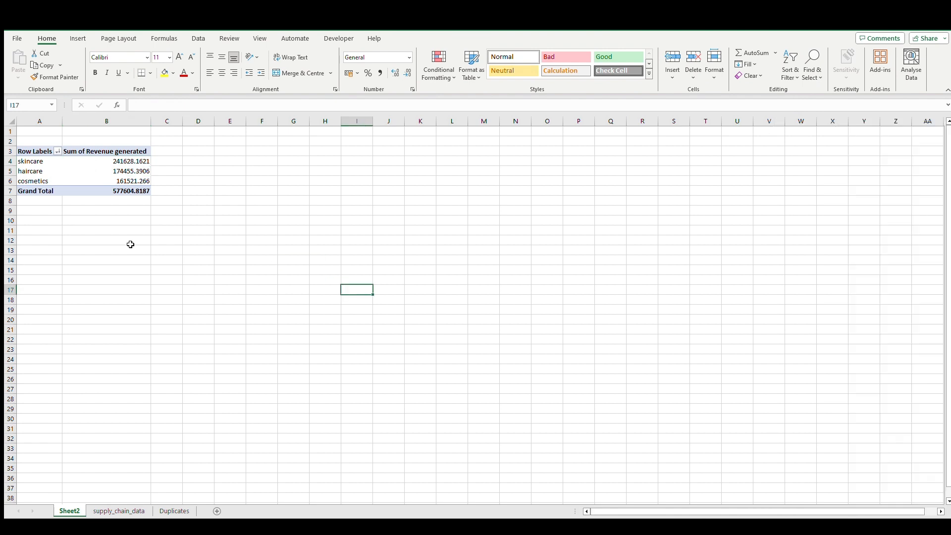
mouse_move(625, 177)
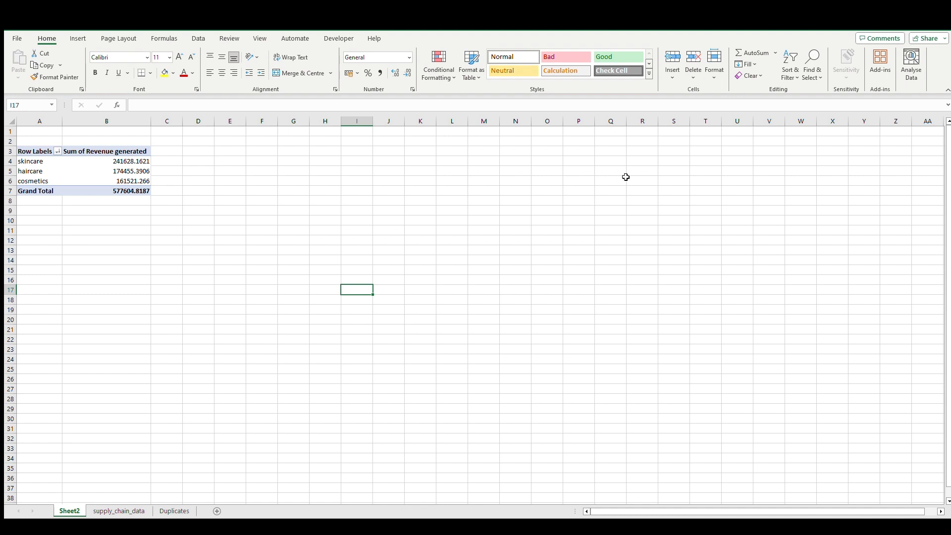
mouse_move(910, 133)
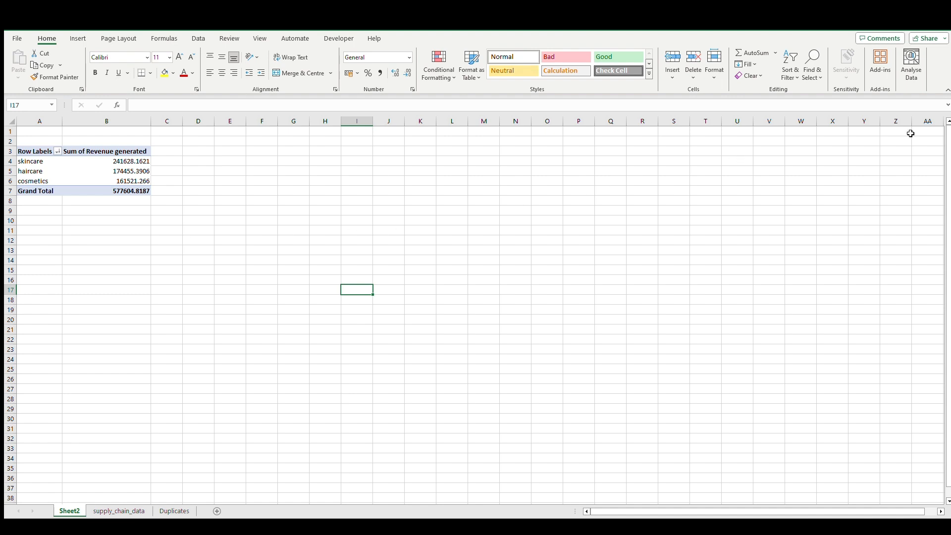